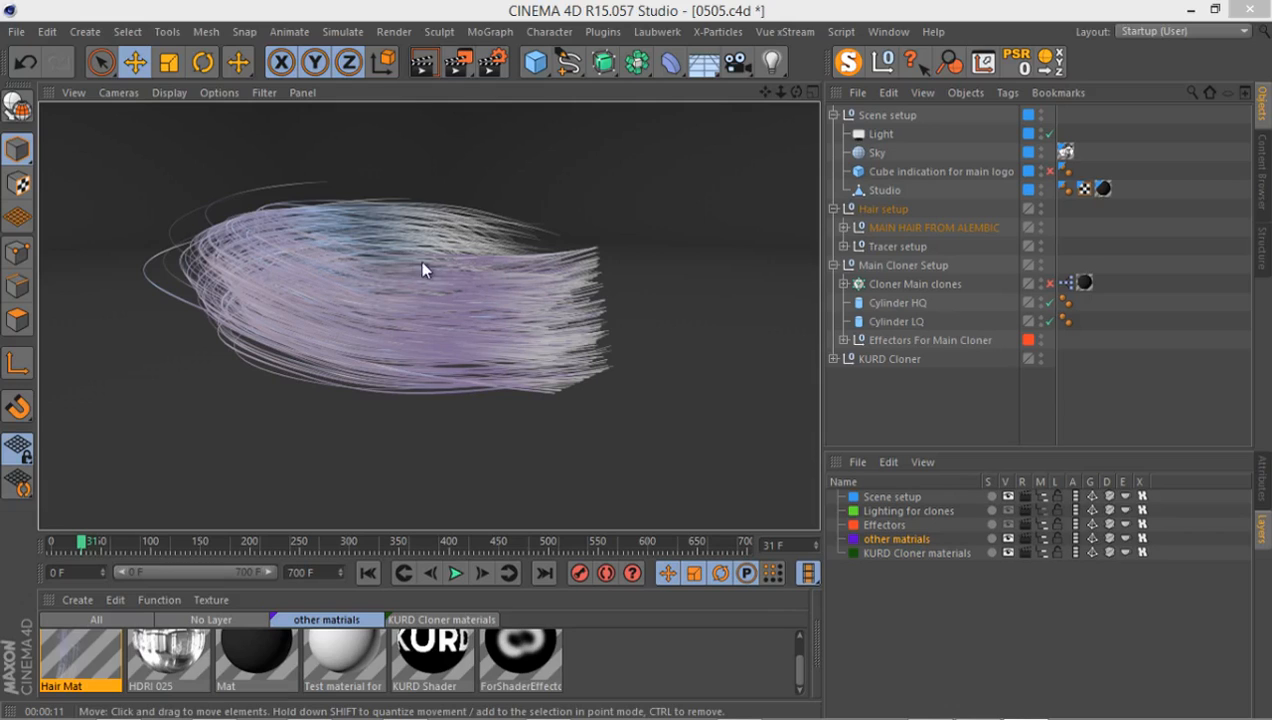
mouse_move(446, 324)
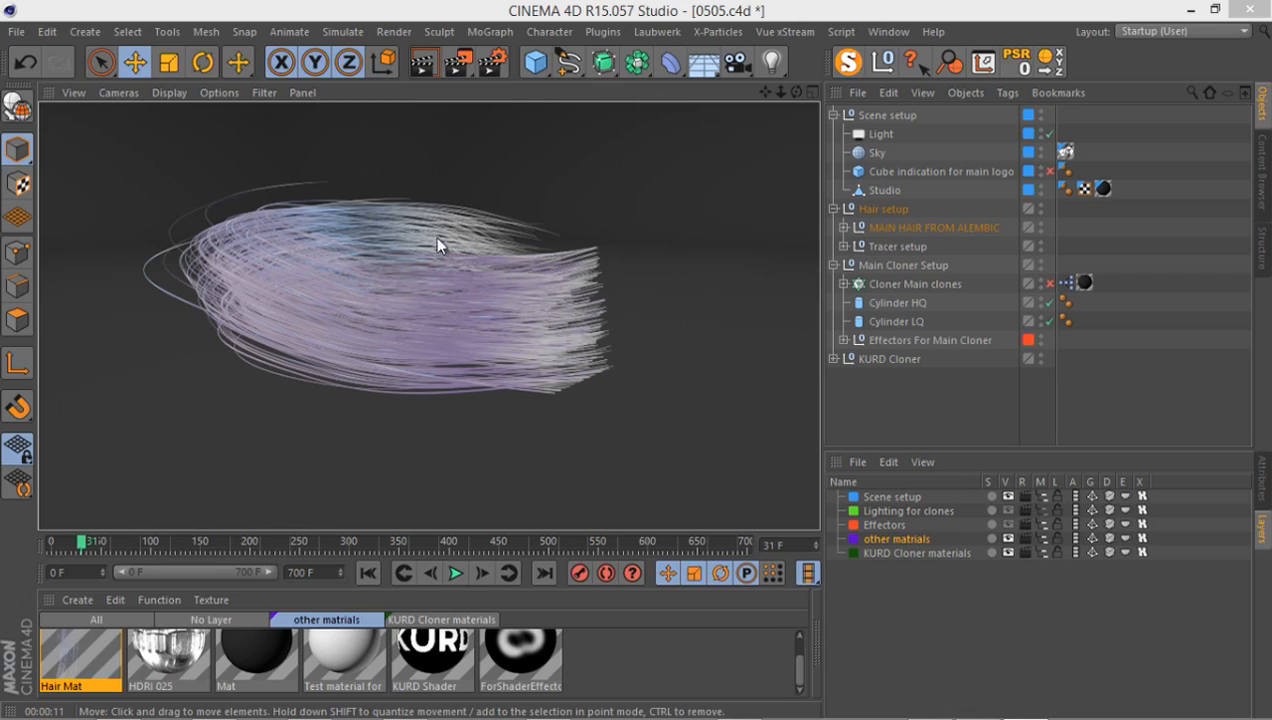
mouse_move(104, 578)
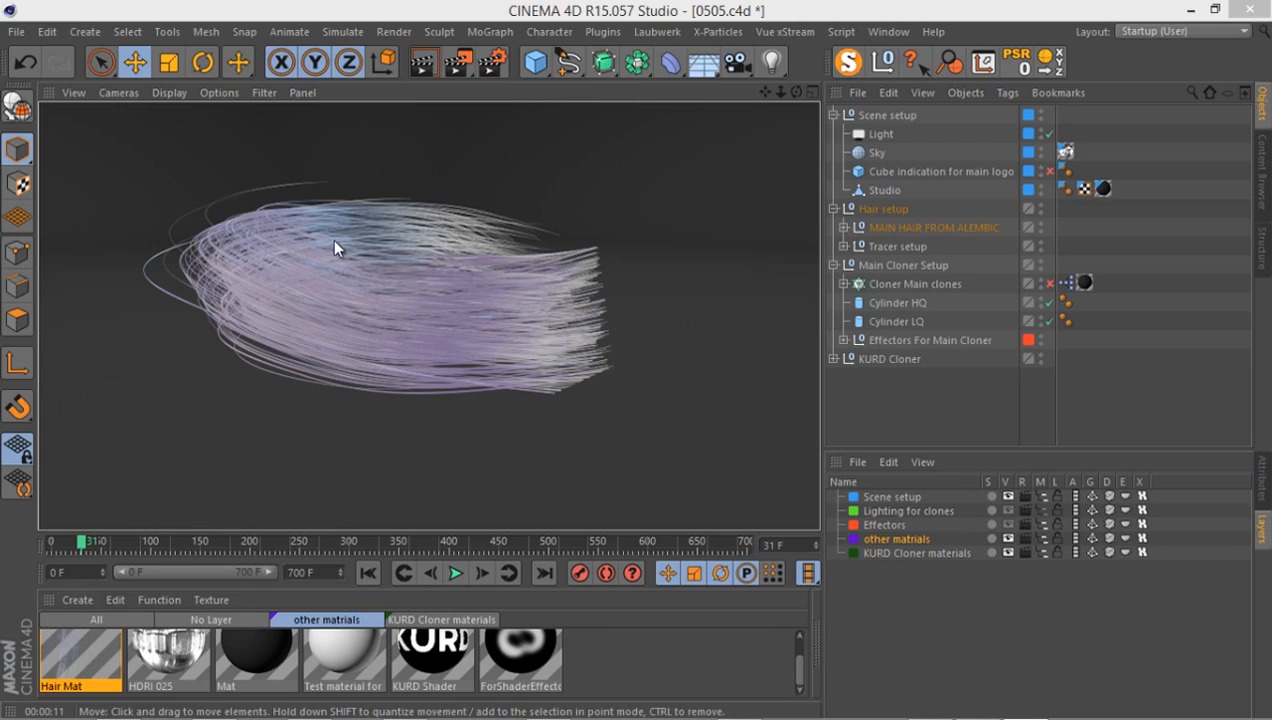
mouse_move(278, 238)
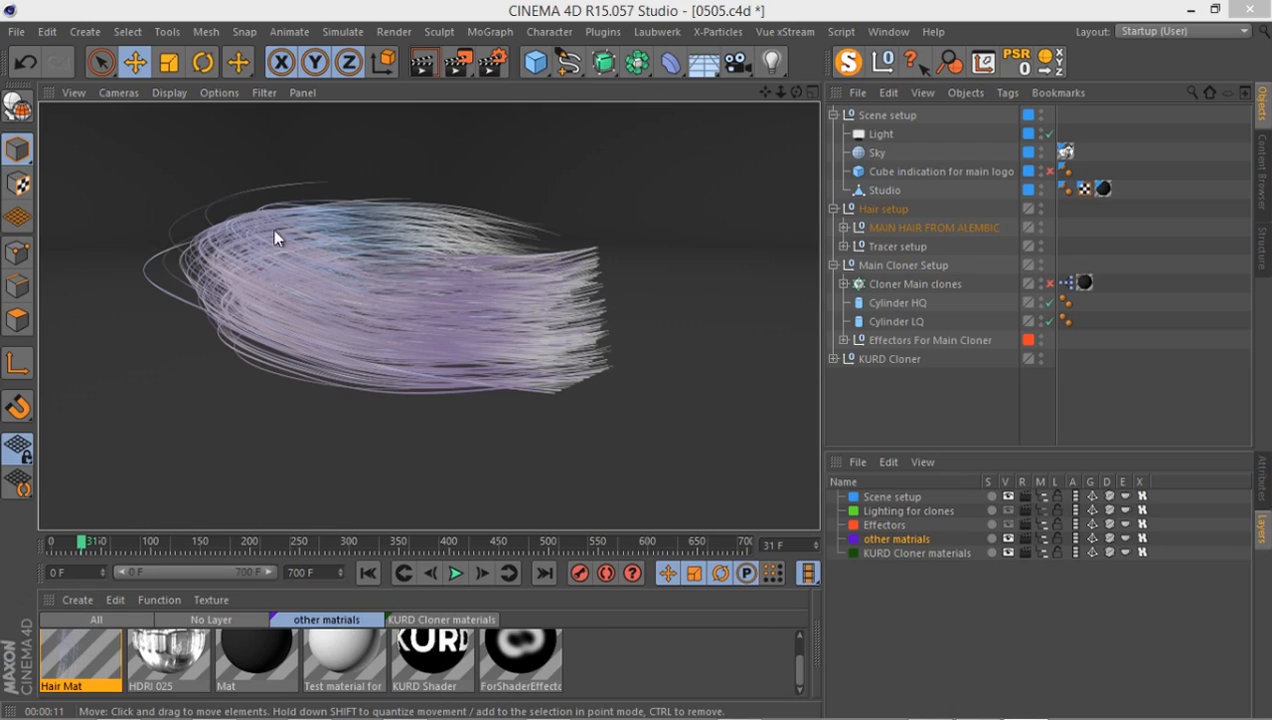
mouse_move(436, 318)
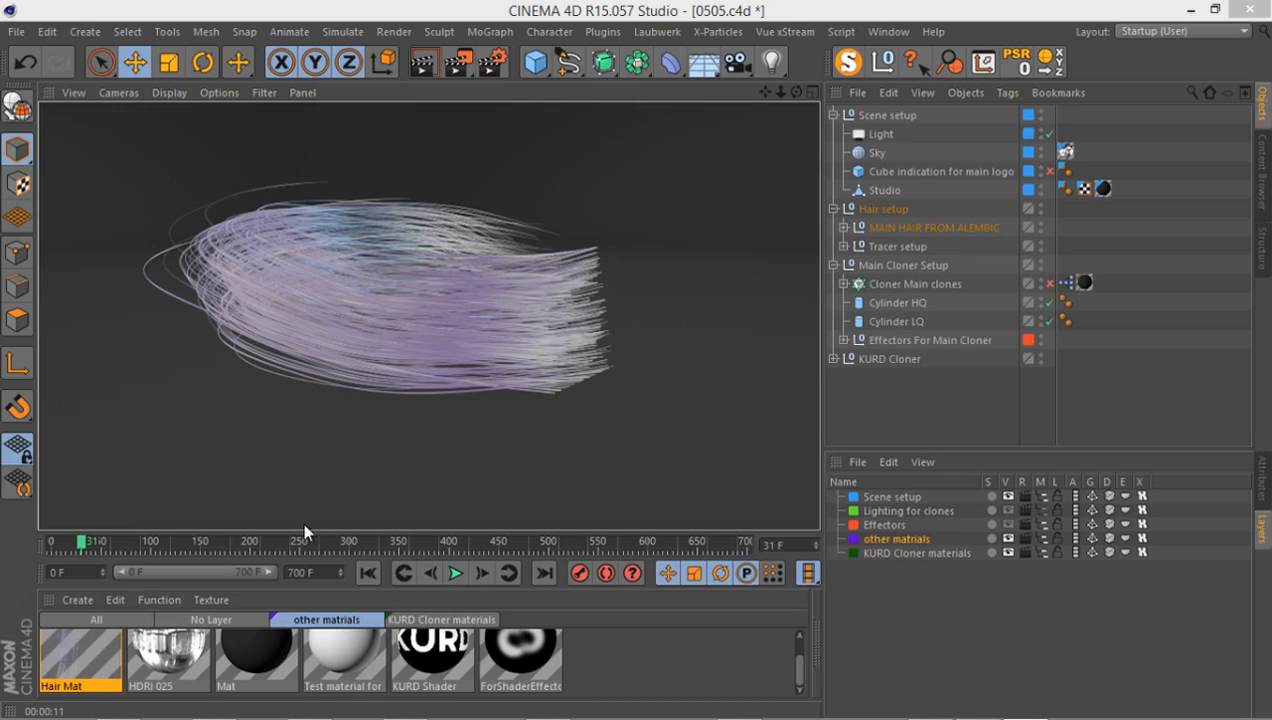
mouse_move(456, 296)
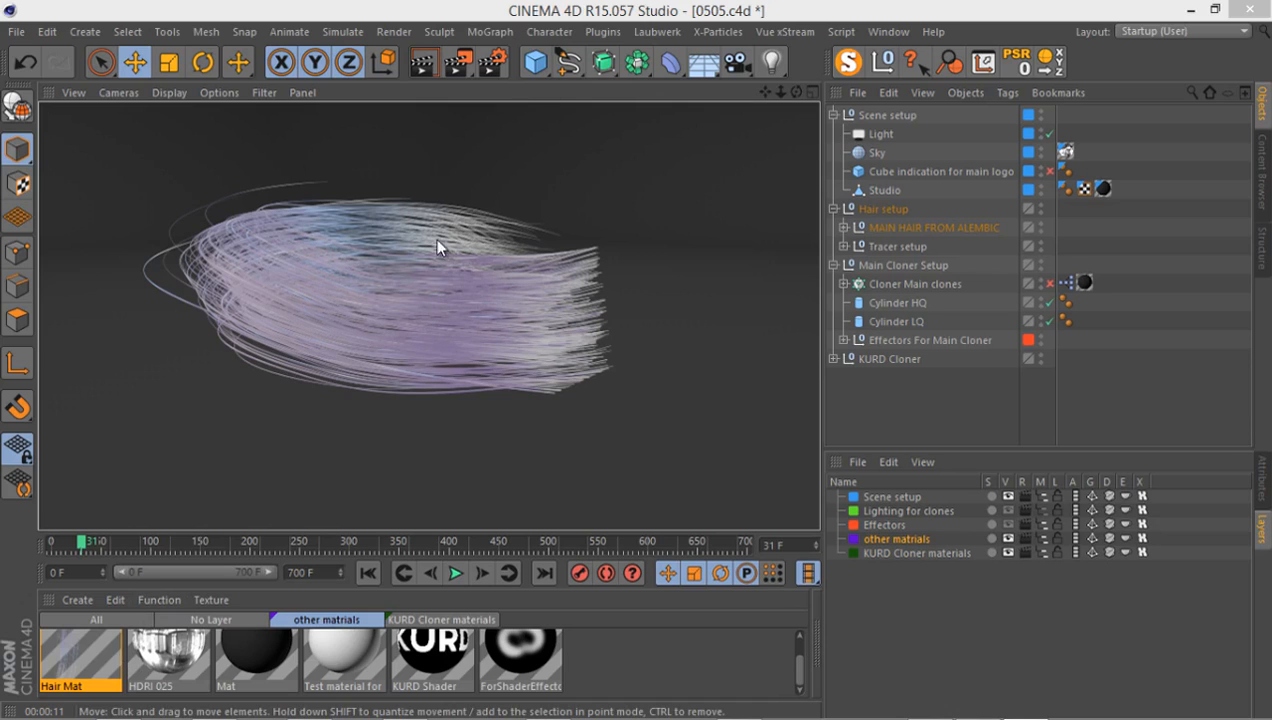
mouse_move(492, 248)
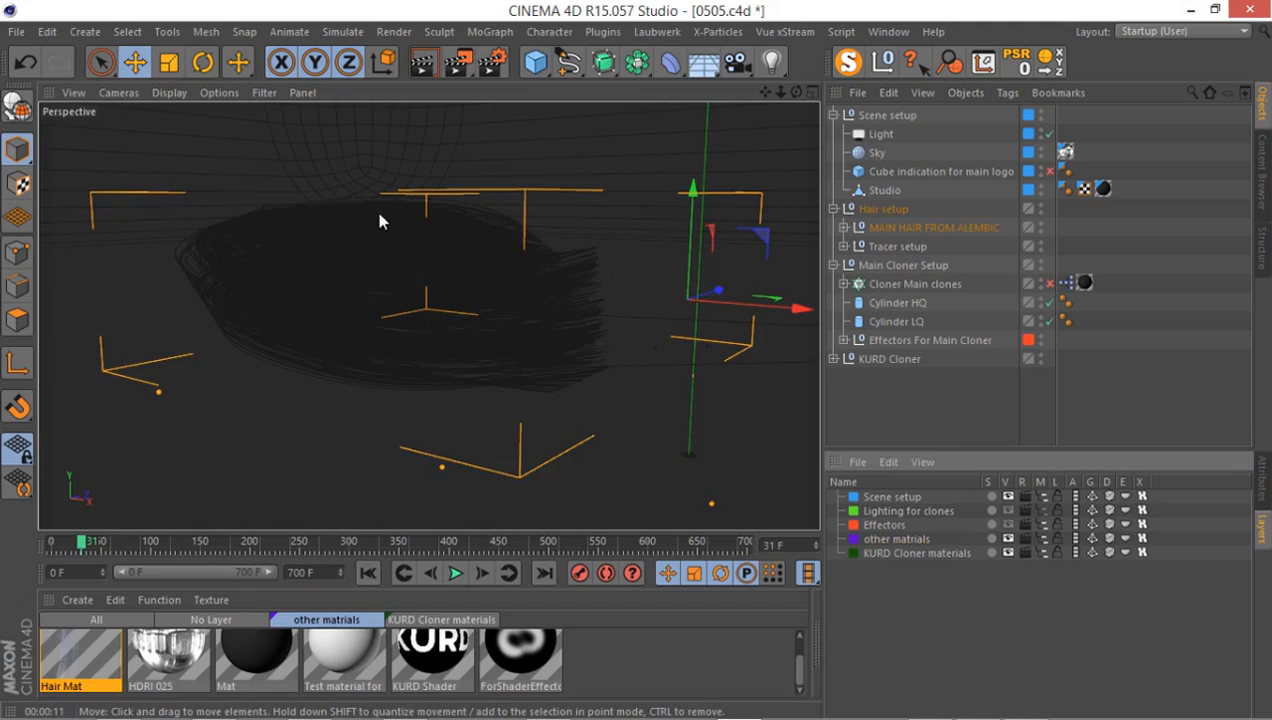
mouse_move(444, 304)
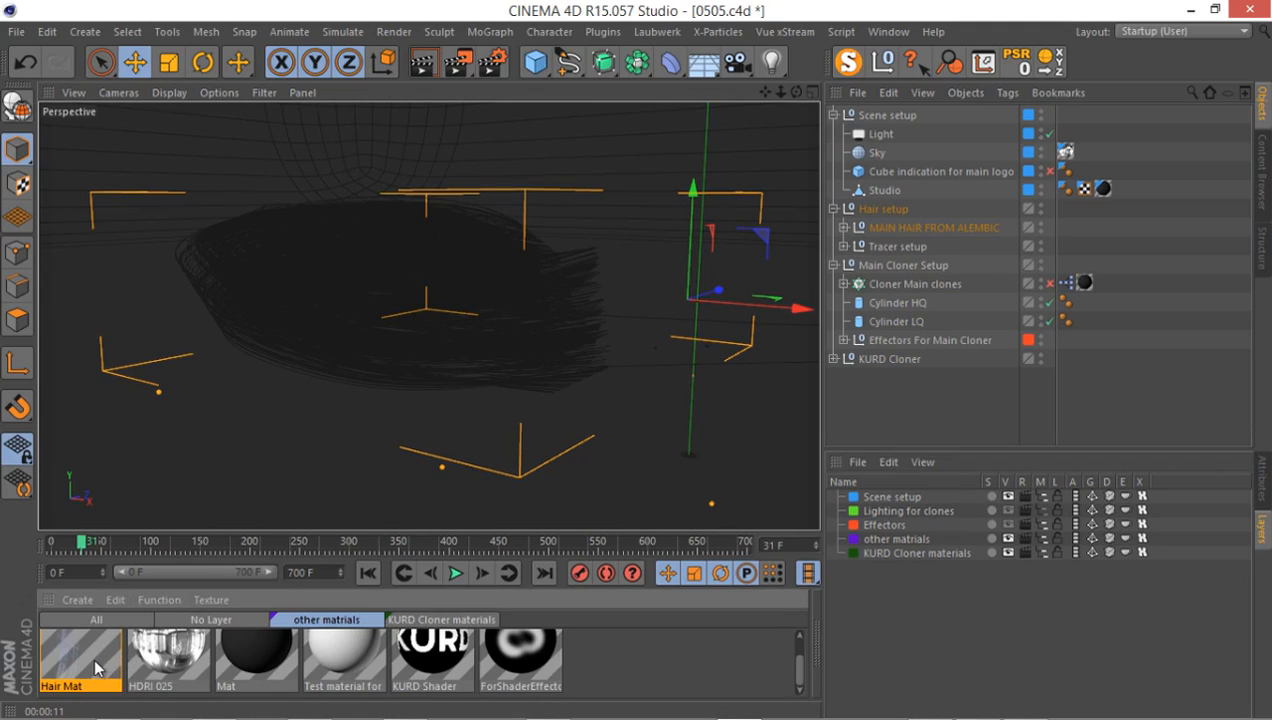
Step: Give the Hair Mat a root thickness of 0.2 cm and tip thickness of 0.1 cm
double_click(80, 656)
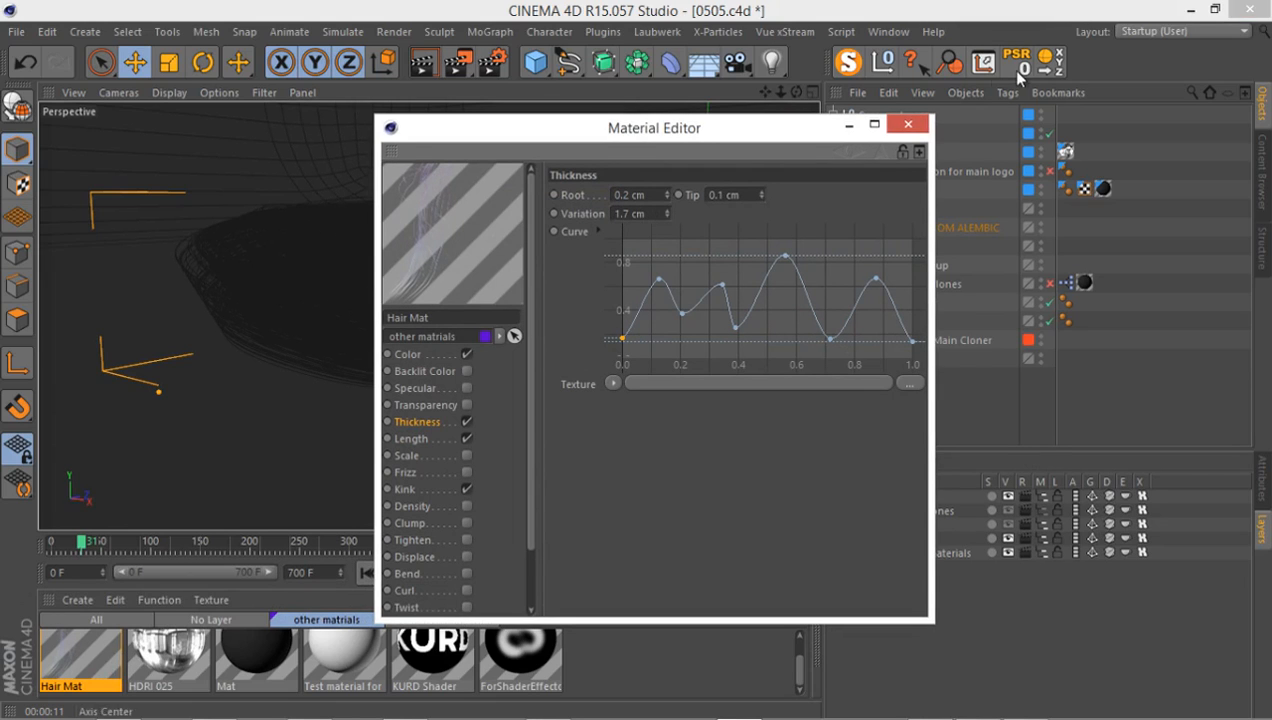
click(908, 124)
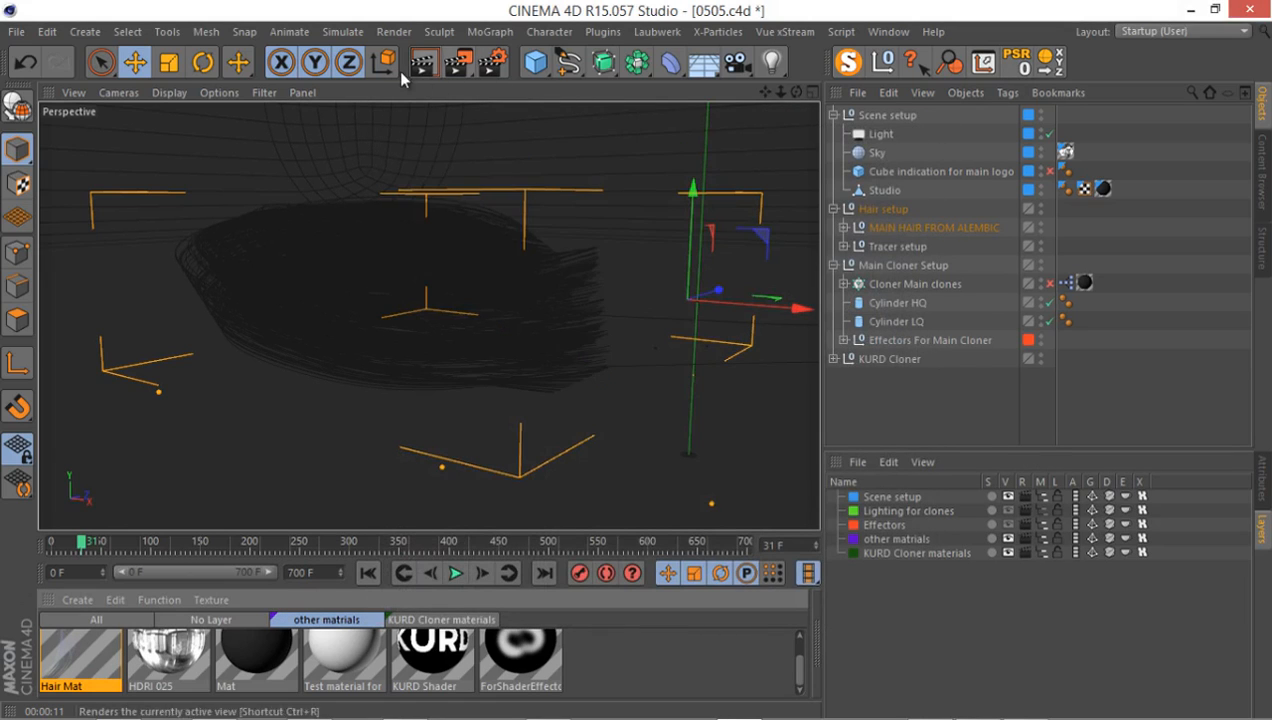
Step: Render the active viewport to check the thinner hair strands
click(424, 62)
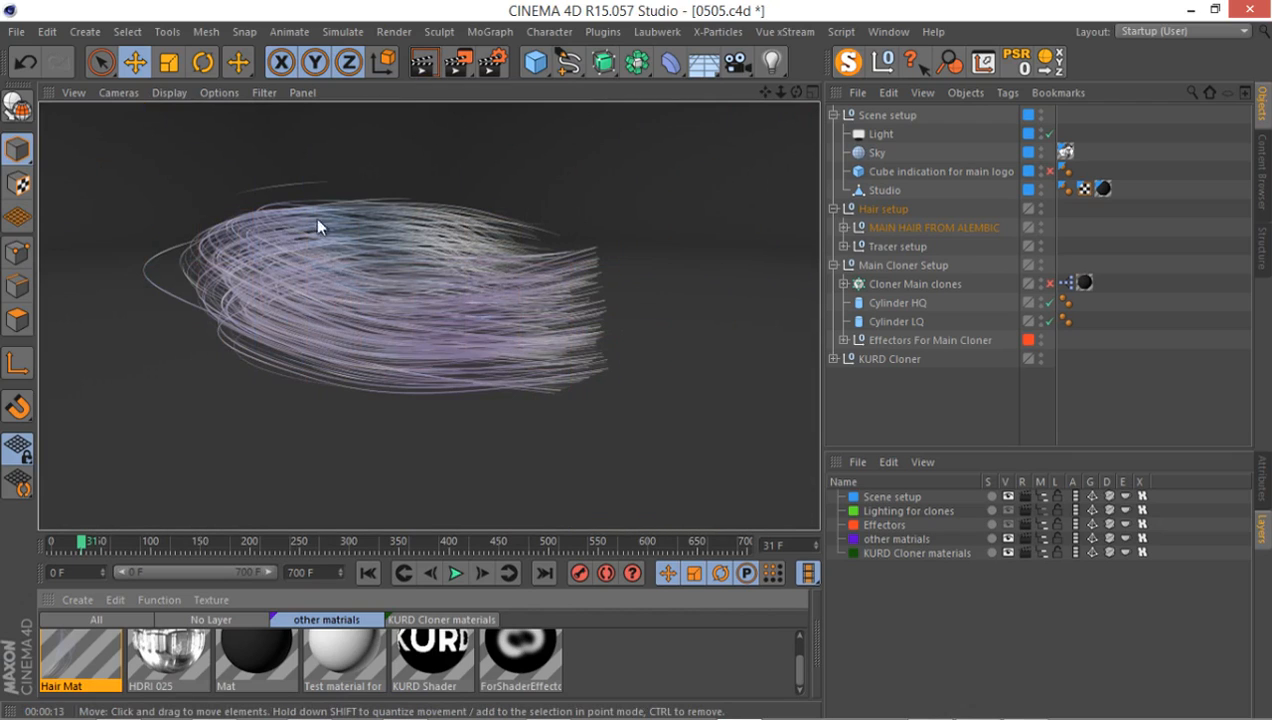
mouse_move(568, 248)
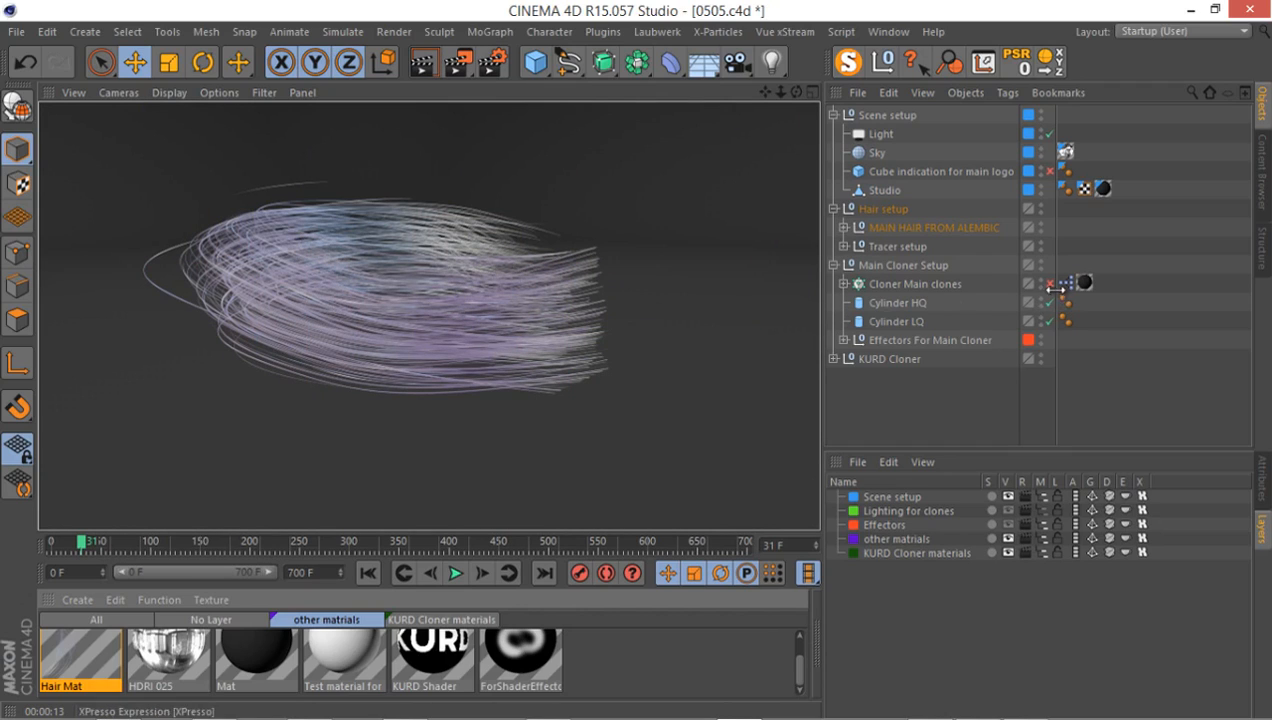
mouse_move(1050, 292)
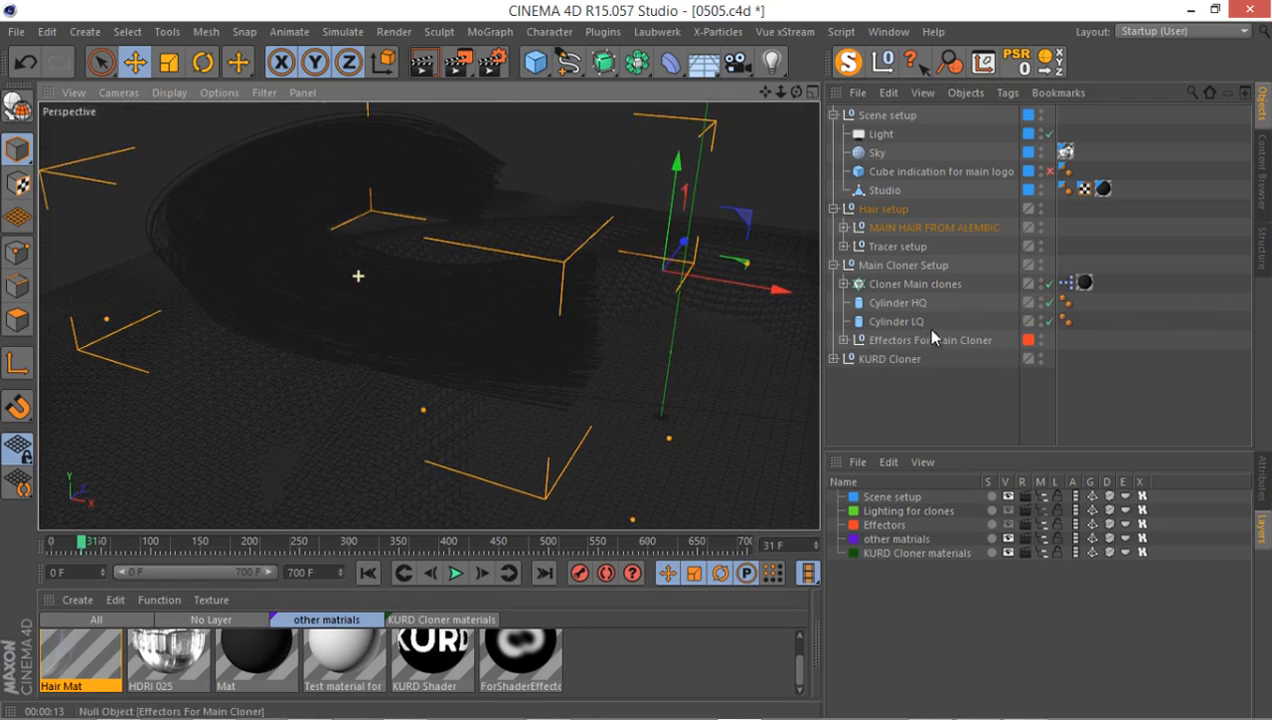
Step: Expand the KURD Cloner, scrub to frame 189 and tilt the view toward the tube lettering
click(836, 284)
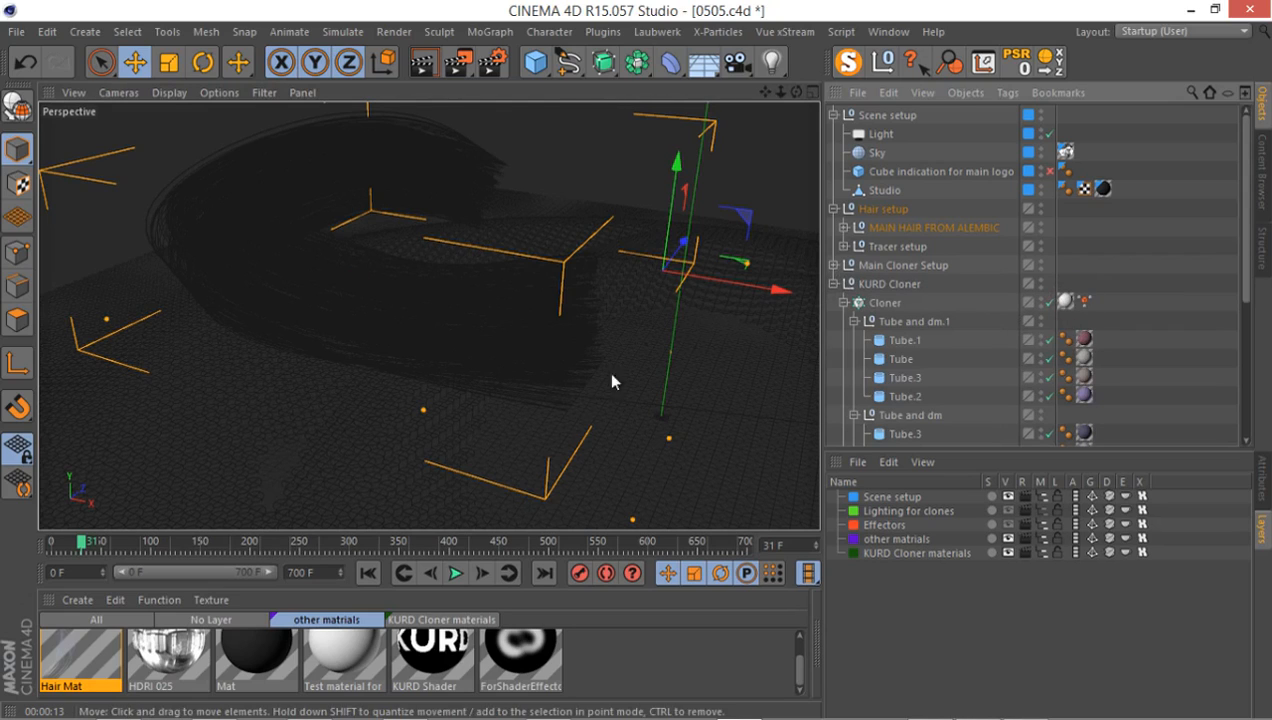
drag(80, 540, 400, 540)
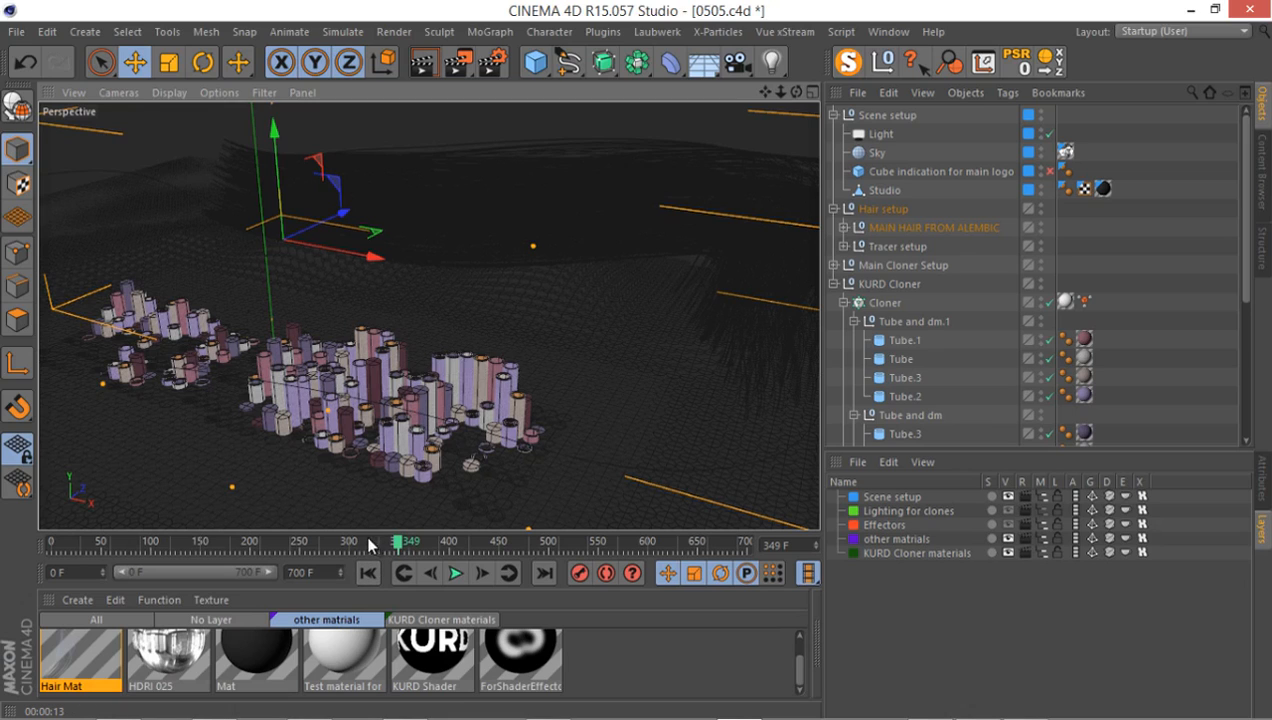
drag(398, 540, 438, 540)
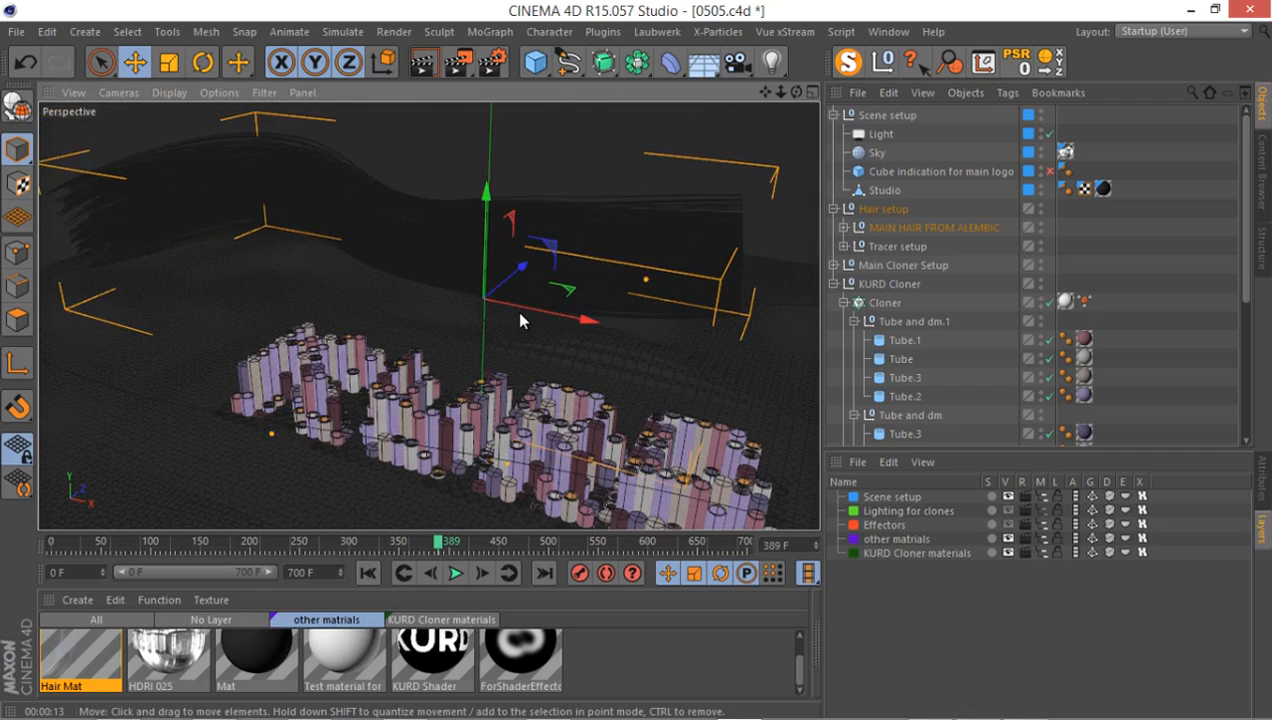
mouse_move(476, 228)
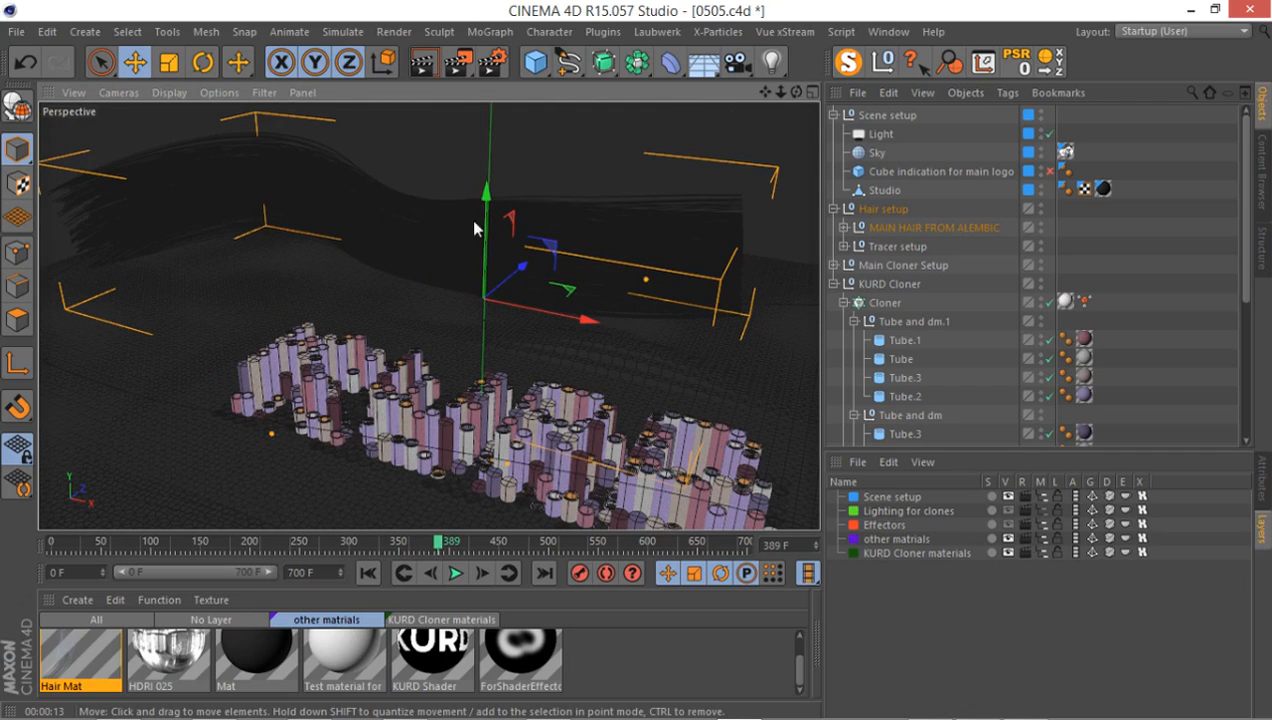
mouse_move(424, 62)
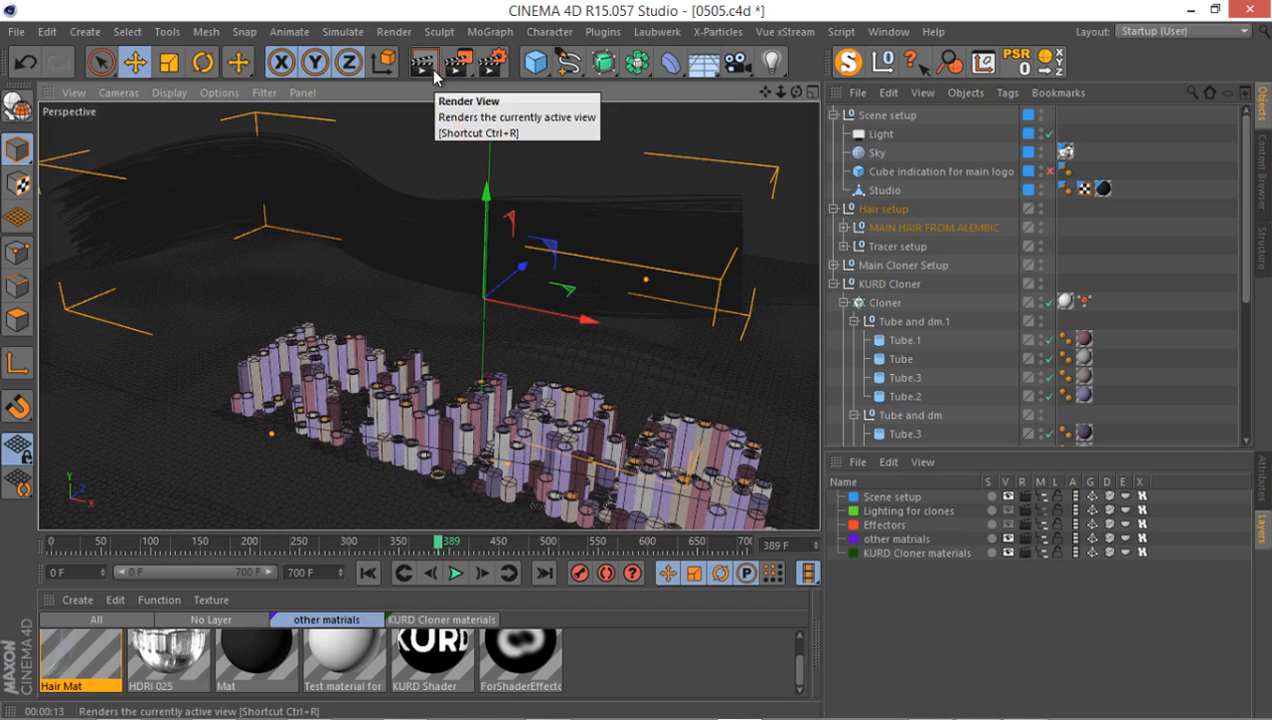
mouse_move(432, 62)
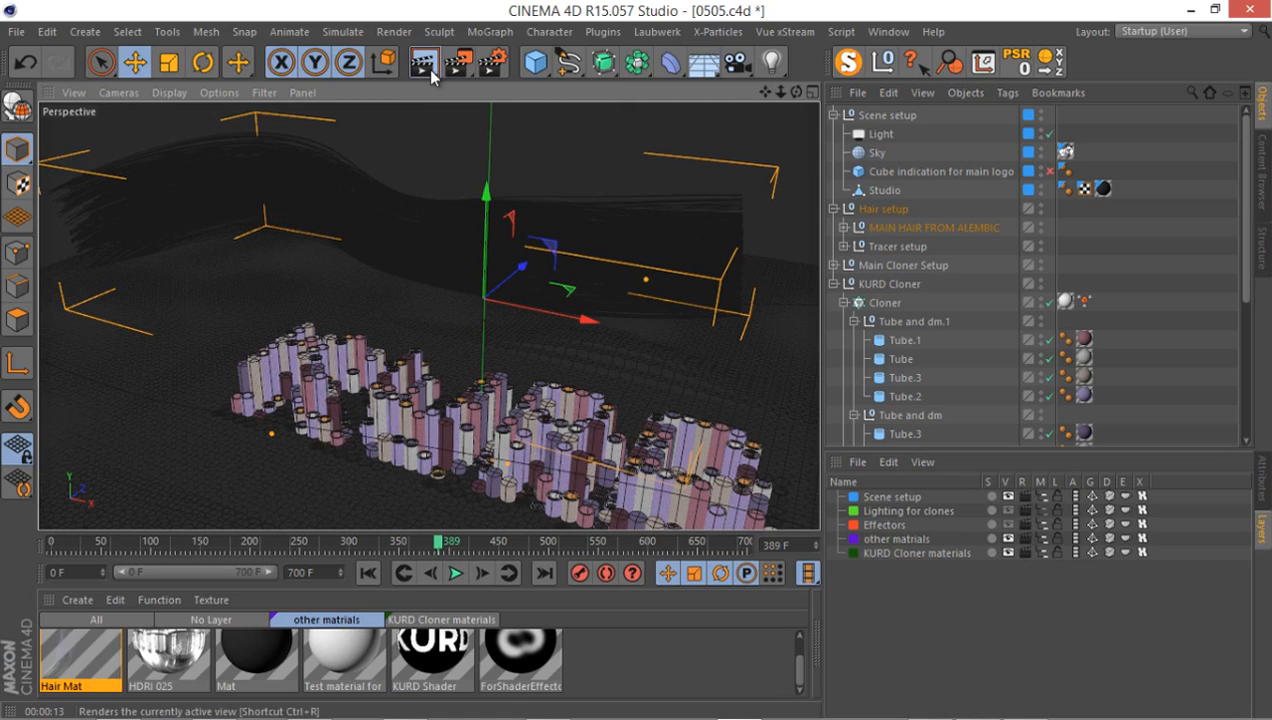
Step: Render the full scene with the cloned tube lettering in the viewport
click(424, 62)
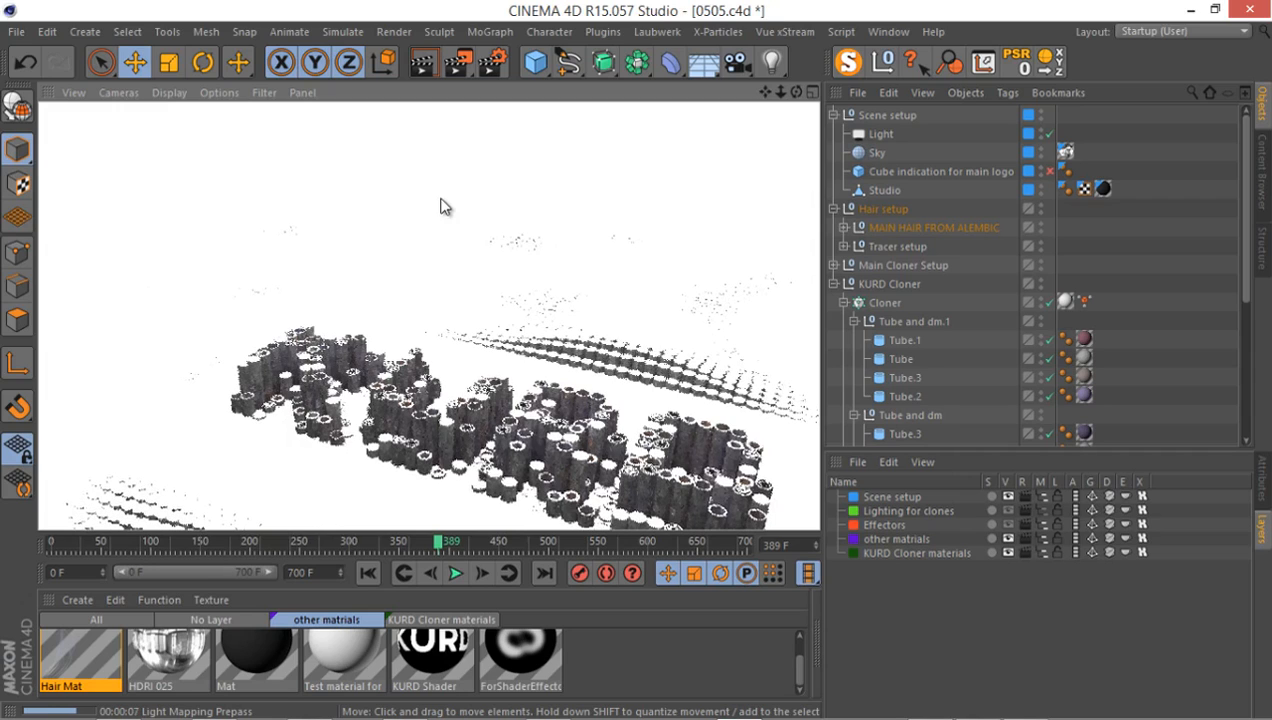
click(456, 572)
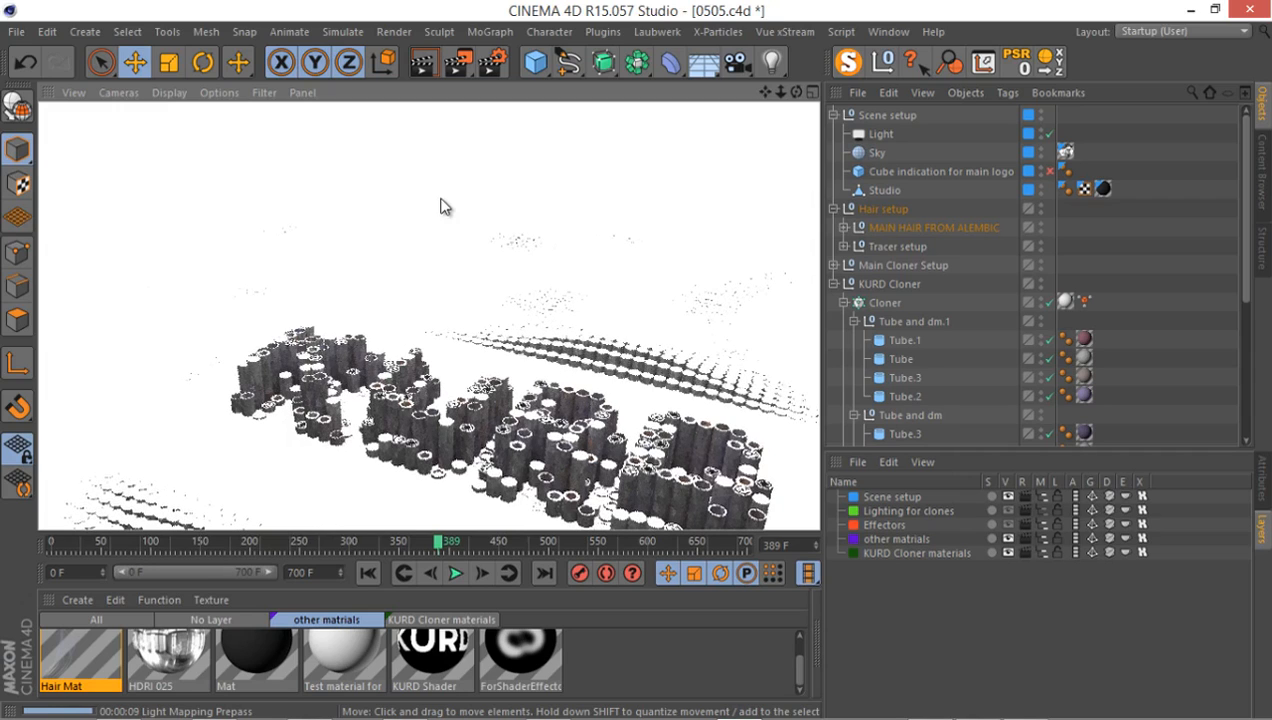